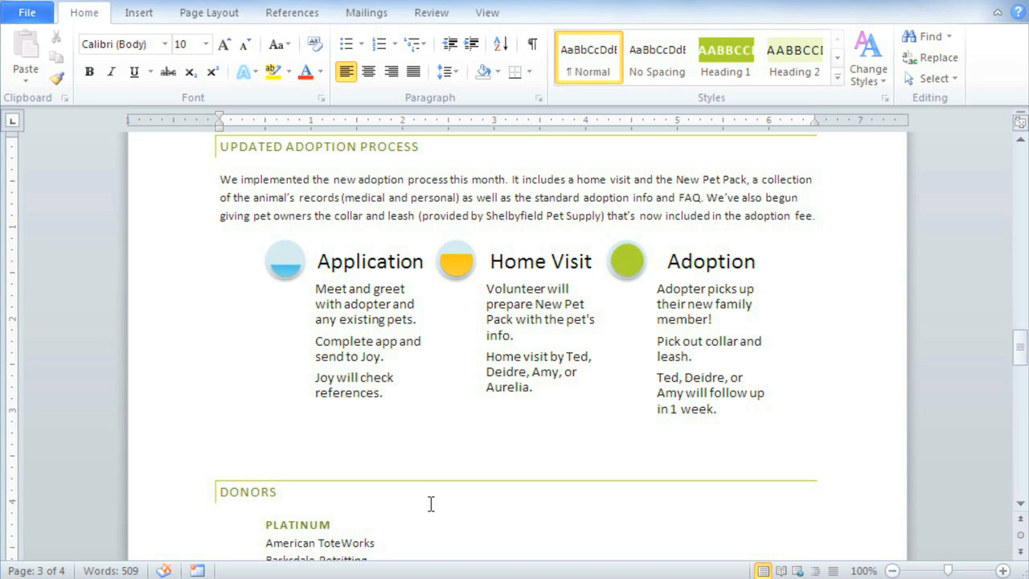
# Locate the DONORS heading in the newsletter and place the insertion point before it.
pyautogui.click(221, 452)
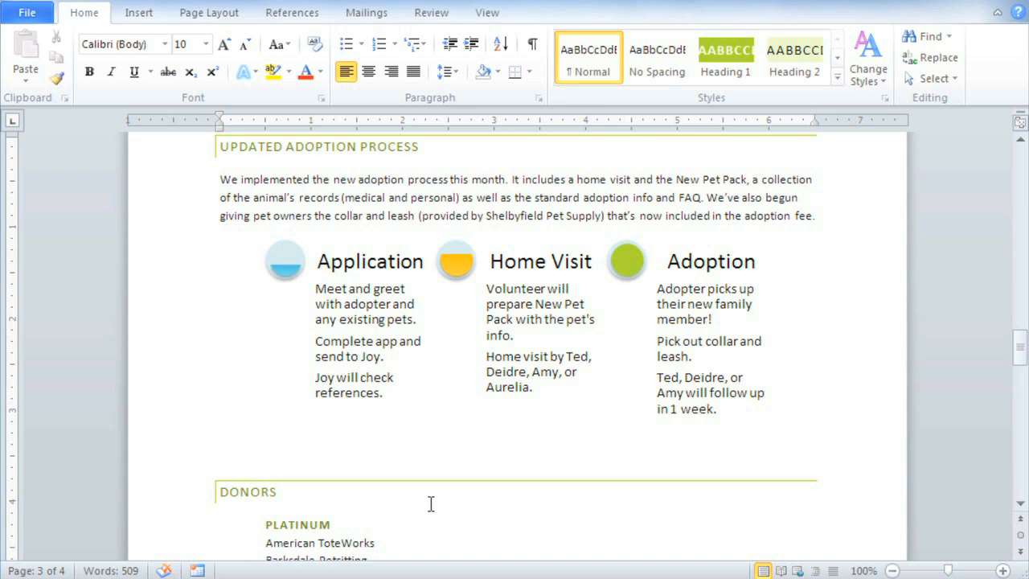
pyautogui.scroll(-3)
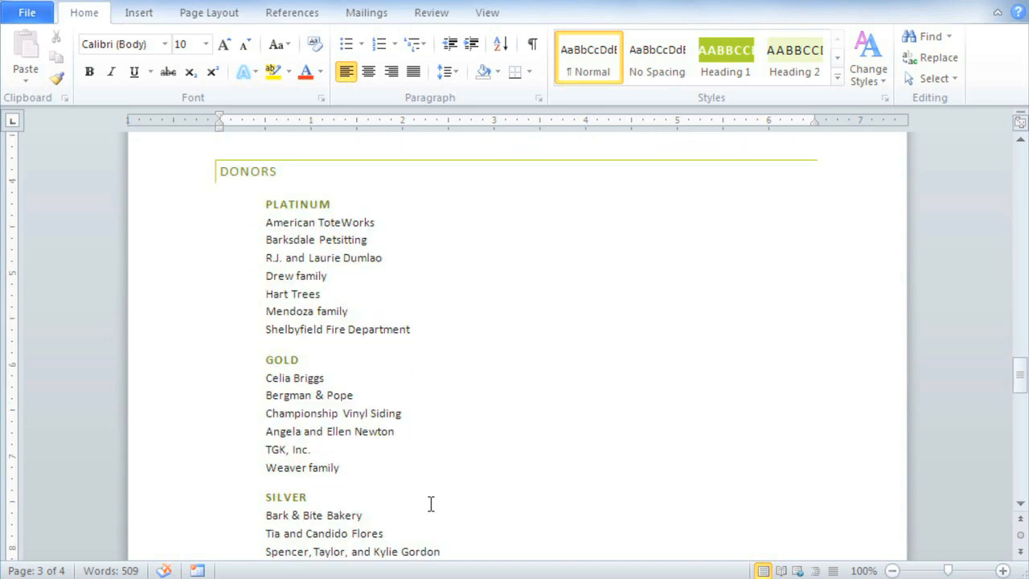
pyautogui.scroll(-3)
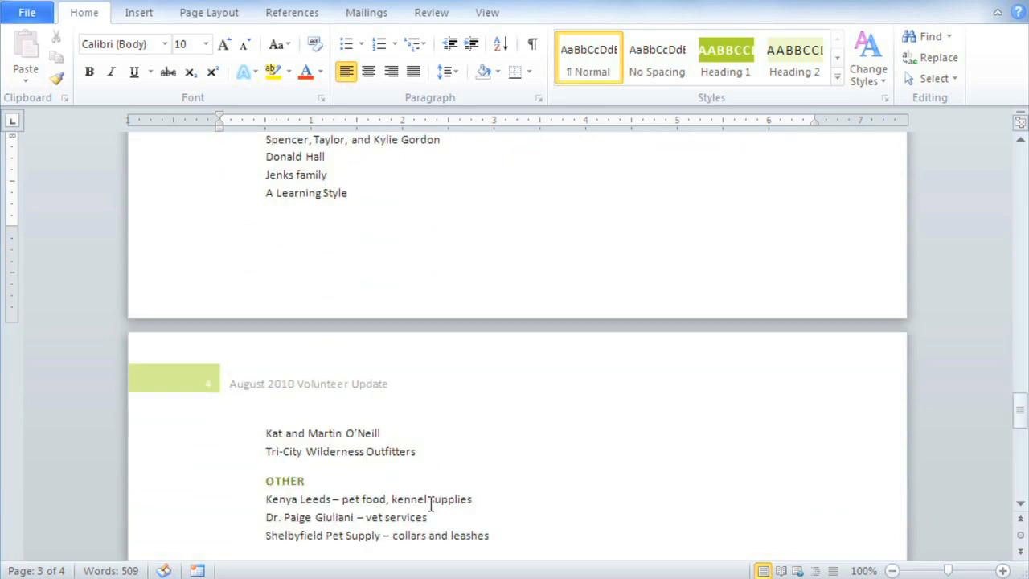
pyautogui.scroll(-3)
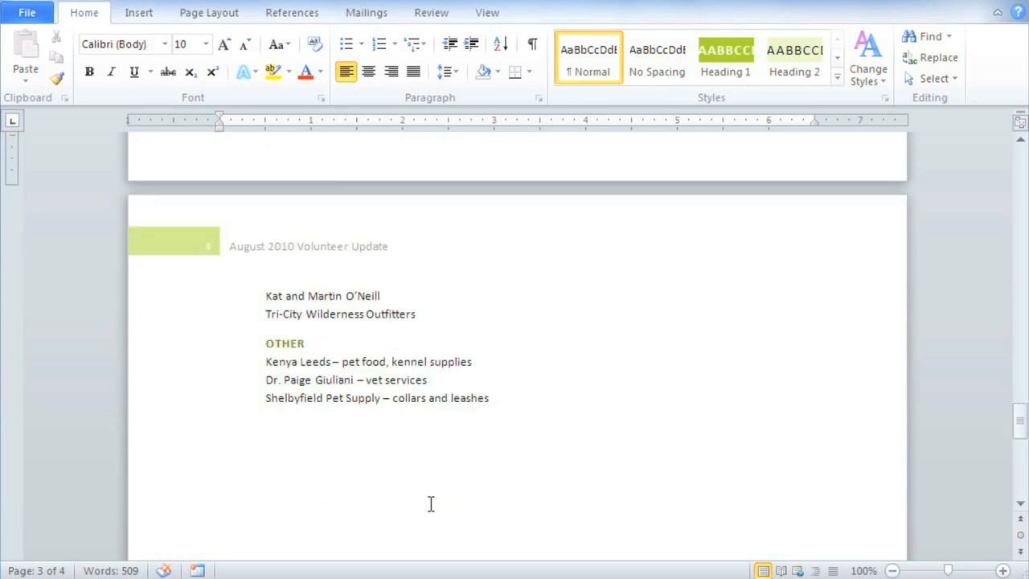
pyautogui.scroll(3)
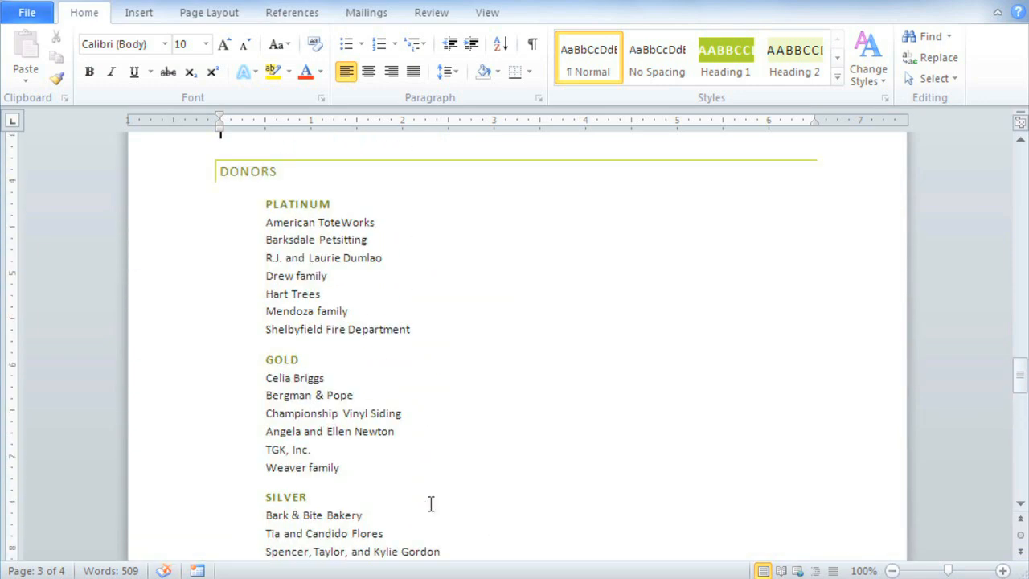
pyautogui.scroll(3)
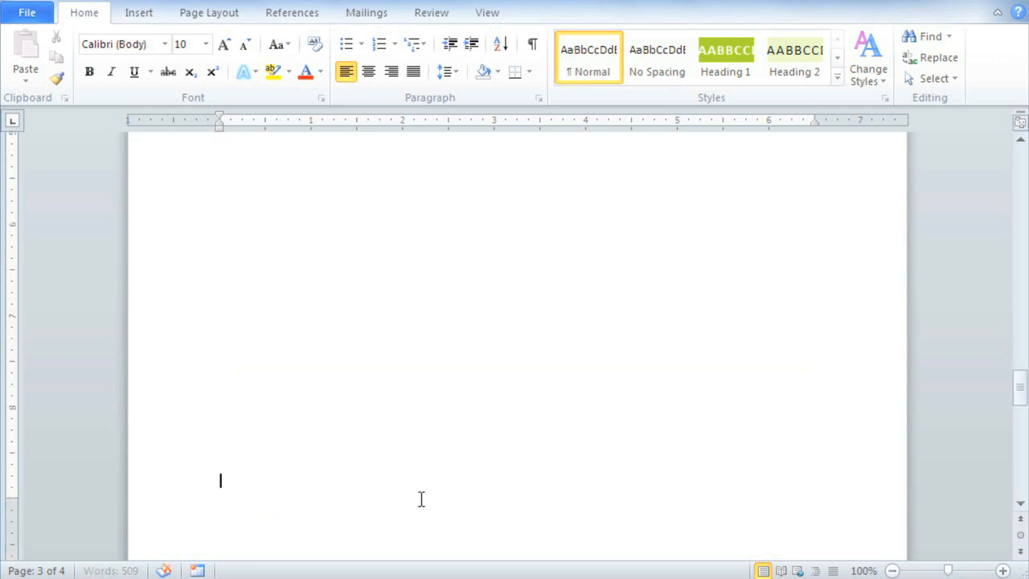
pyautogui.scroll(-3)
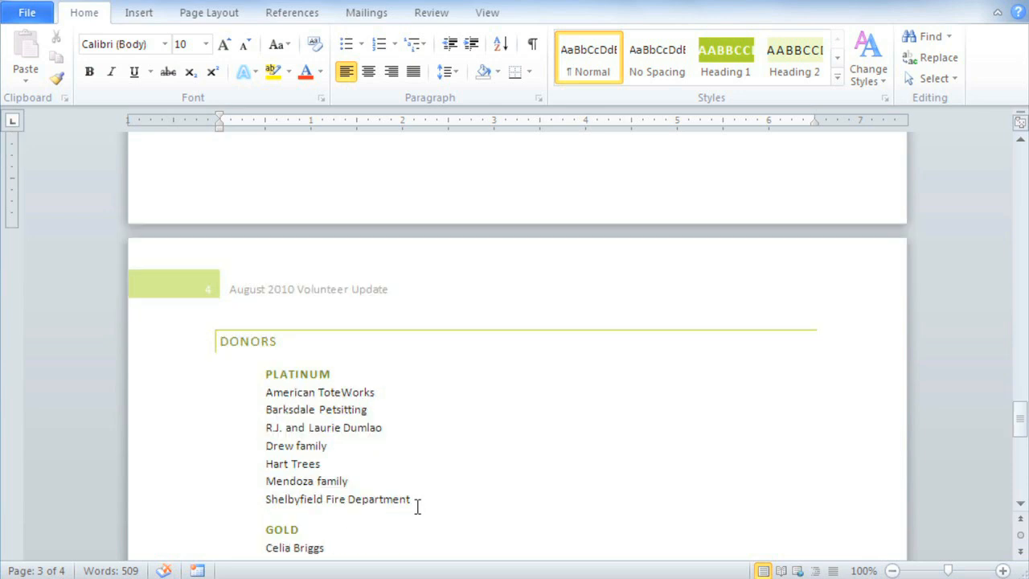
pyautogui.scroll(3)
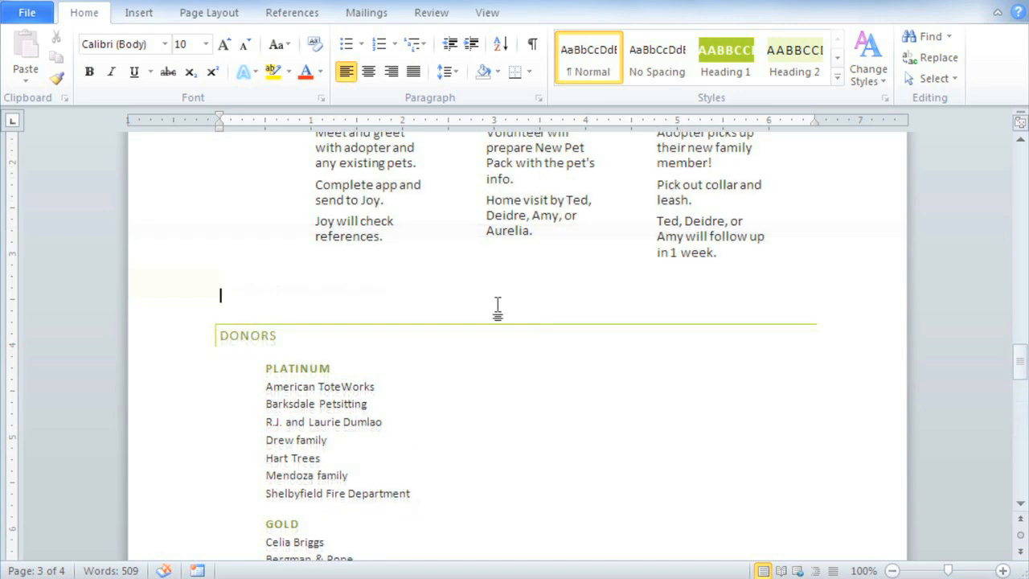
pyautogui.click(220, 336)
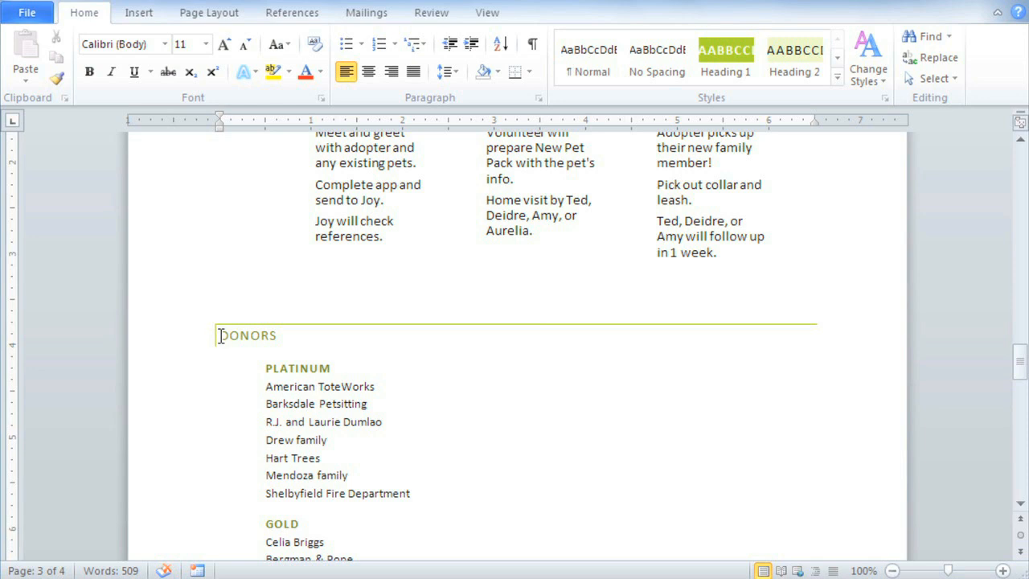
# Insert a page break so the DONORS list starts at the top of page 4.
pyautogui.click(138, 13)
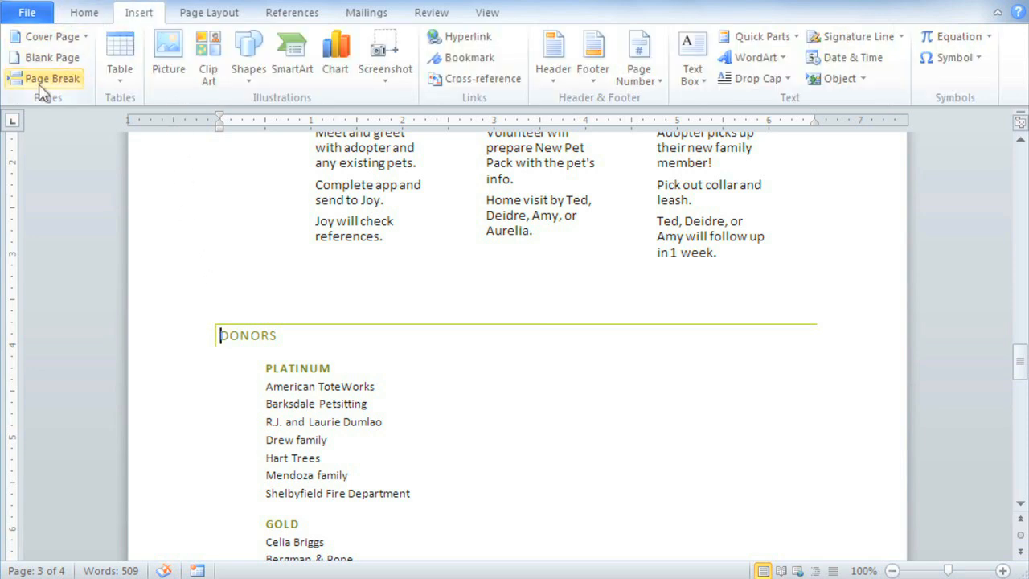
pyautogui.click(52, 77)
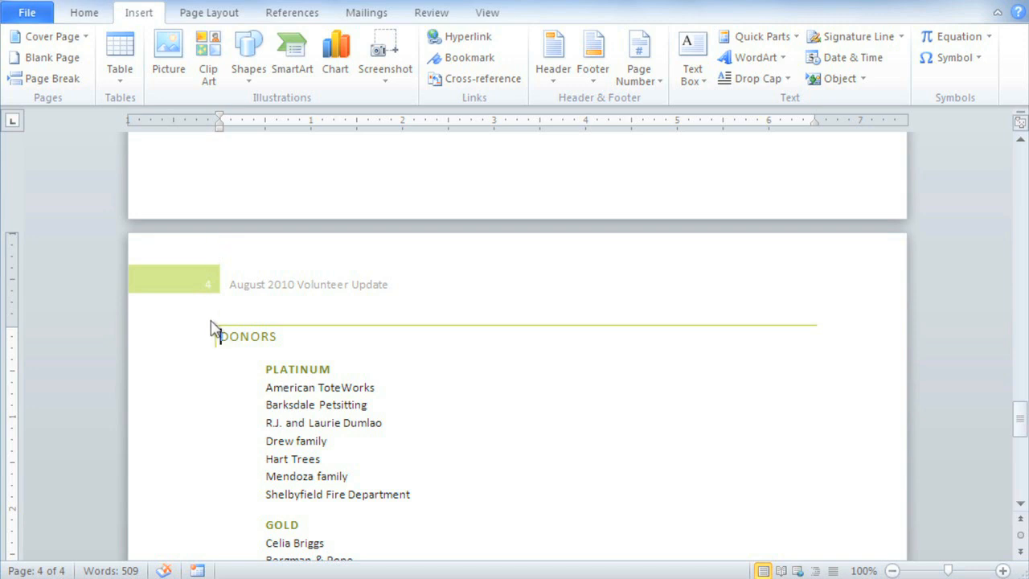
pyautogui.click(289, 337)
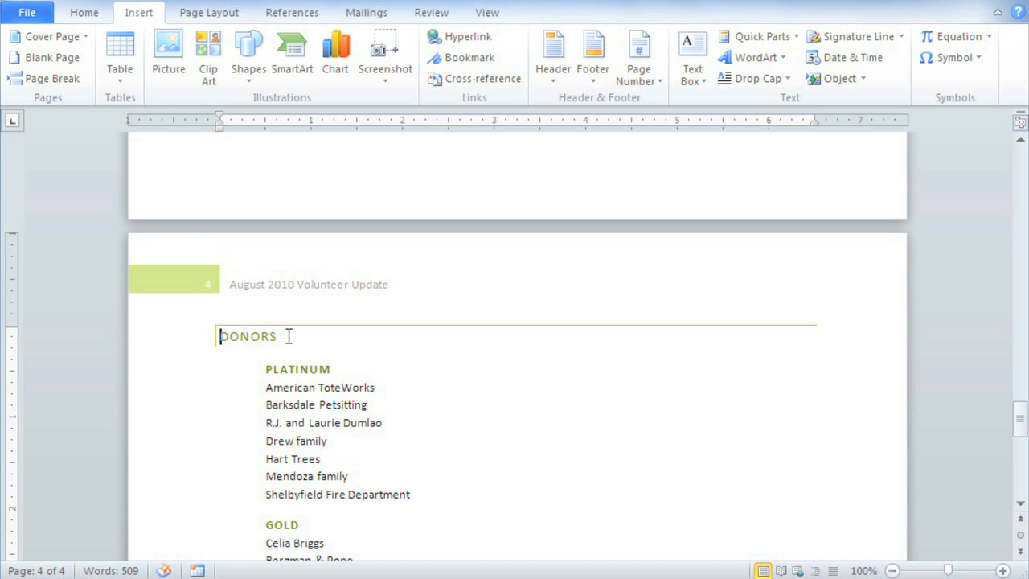
pyautogui.moveTo(249, 87)
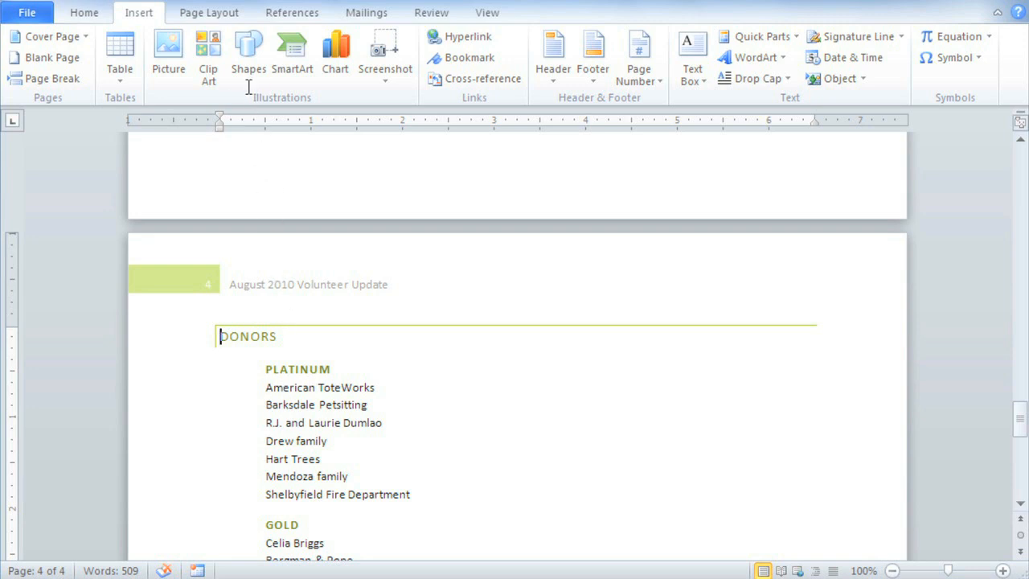
pyautogui.click(209, 13)
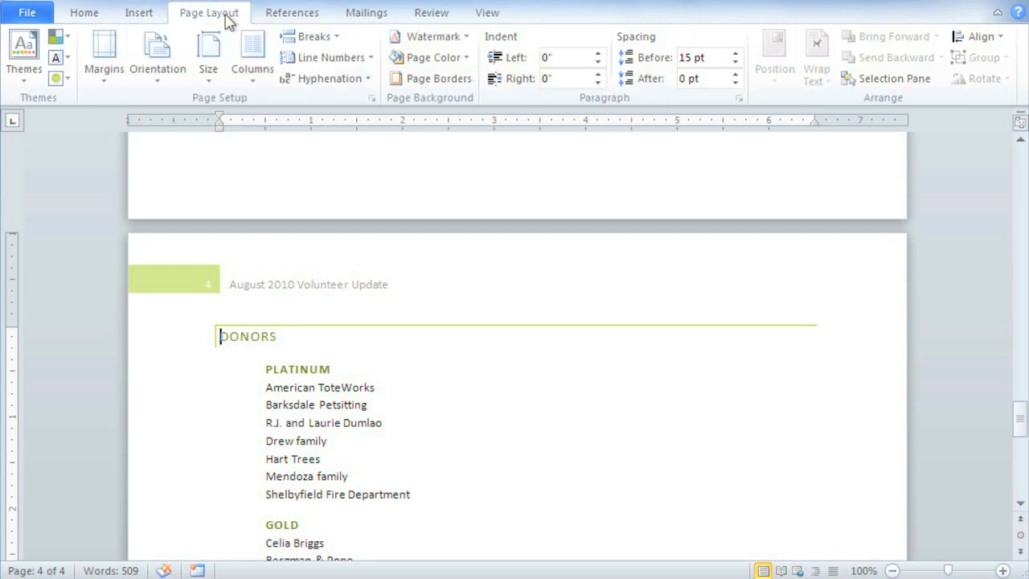
pyautogui.click(312, 36)
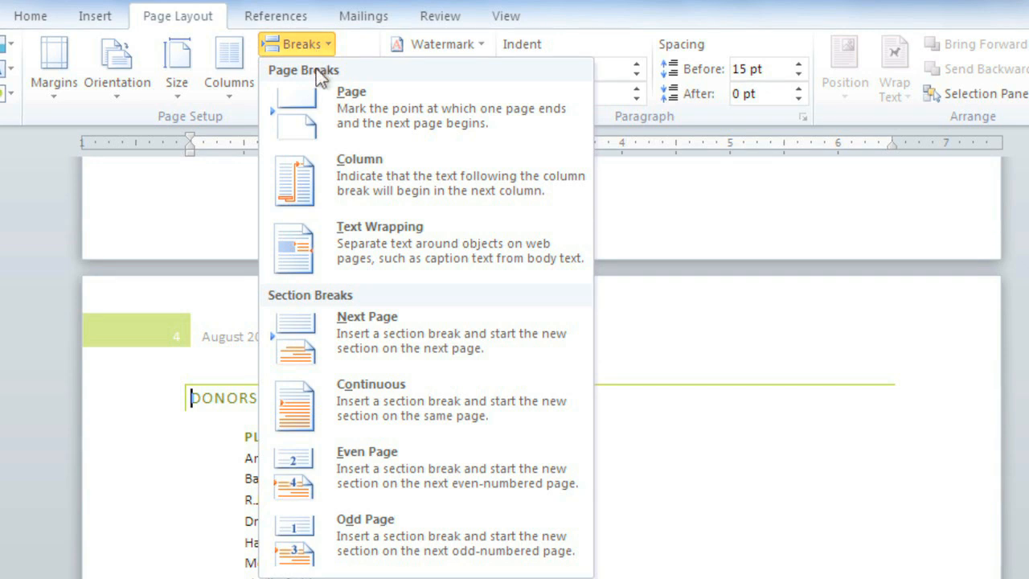
pyautogui.moveTo(336, 183)
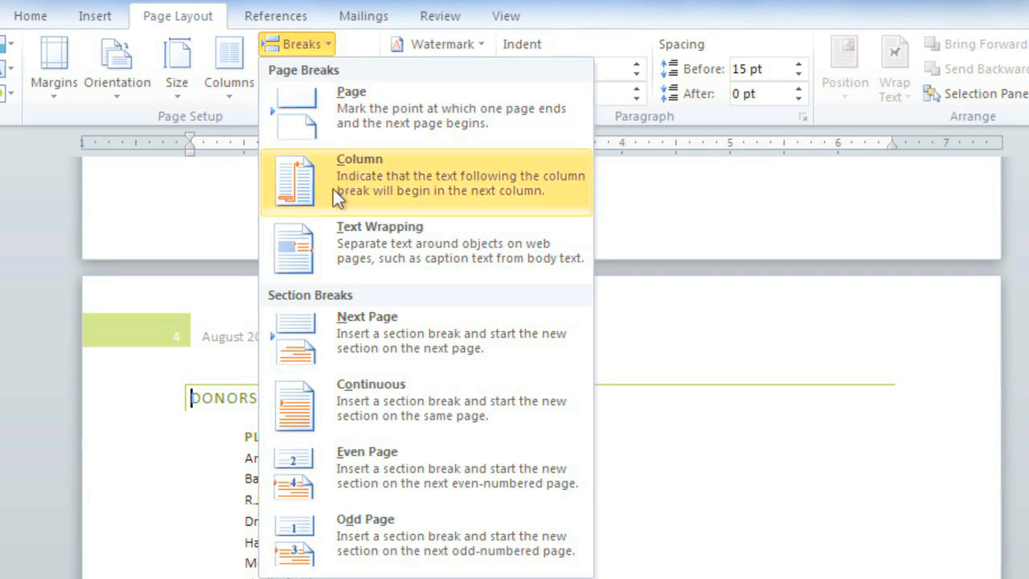
pyautogui.moveTo(335, 249)
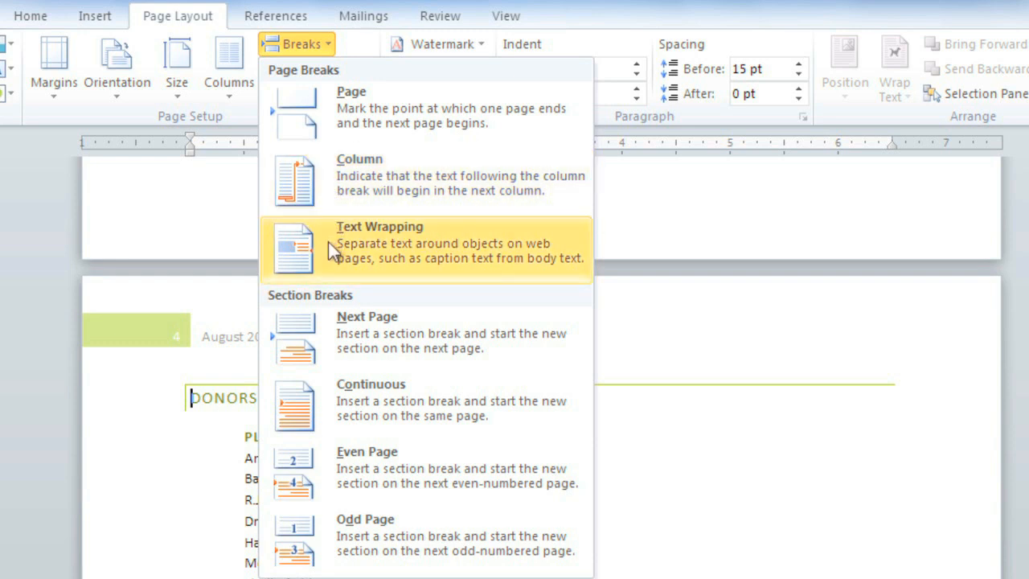
pyautogui.moveTo(338, 366)
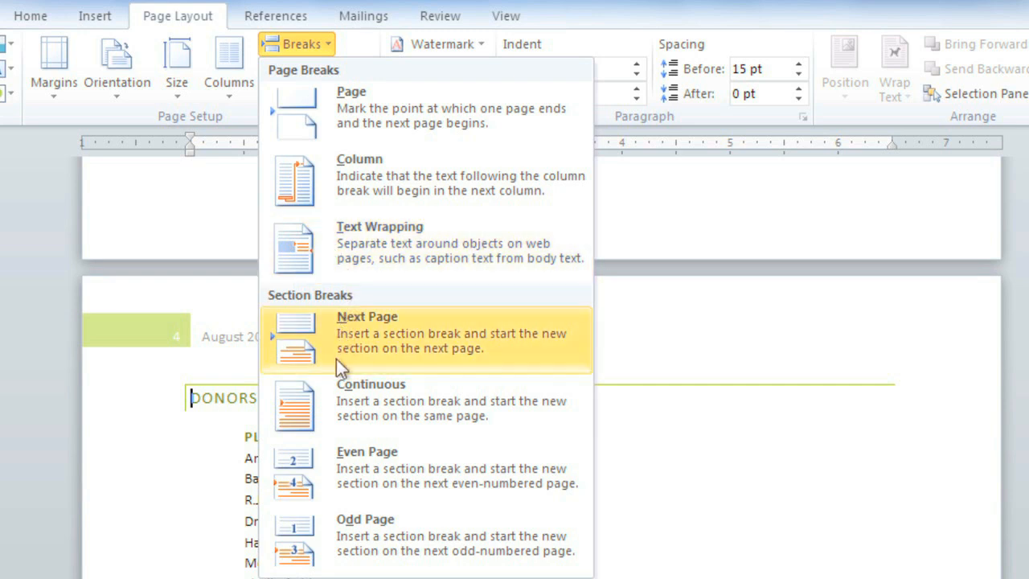
pyautogui.moveTo(334, 530)
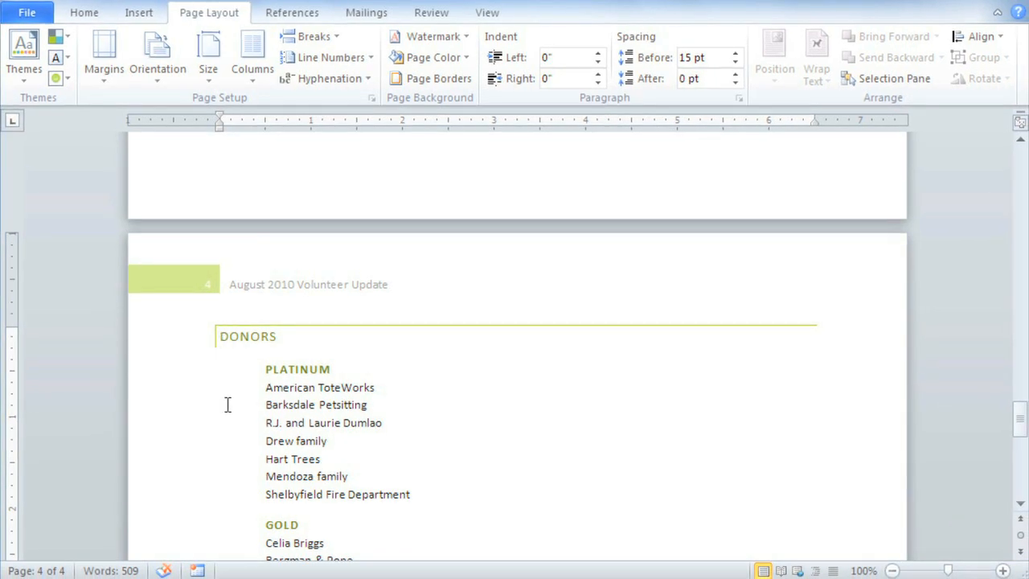
# Turn on Show/Hide ¶ from Home to reveal paragraph marks and hidden formatting symbols.
pyautogui.click(219, 337)
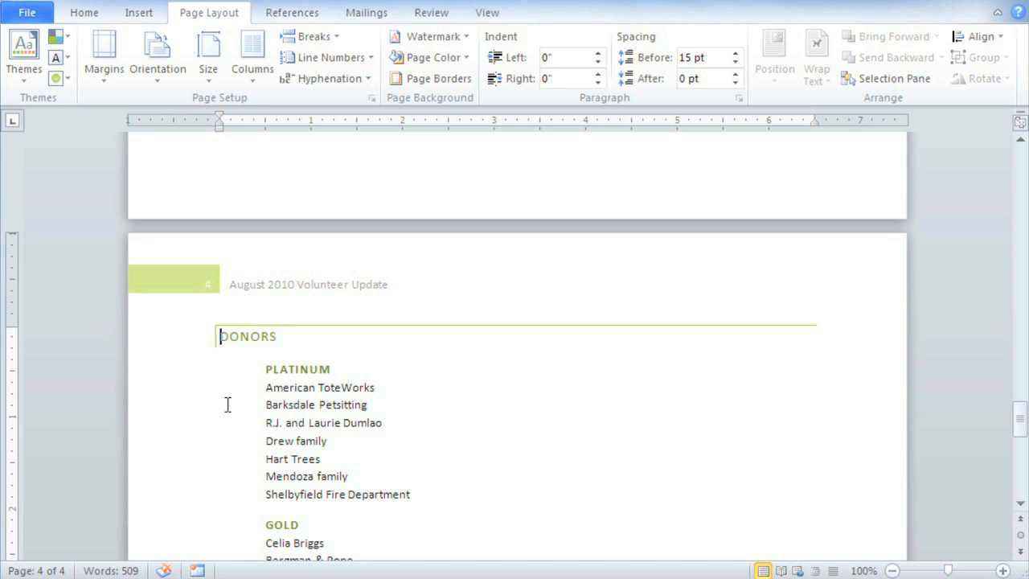
pyautogui.moveTo(109, 29)
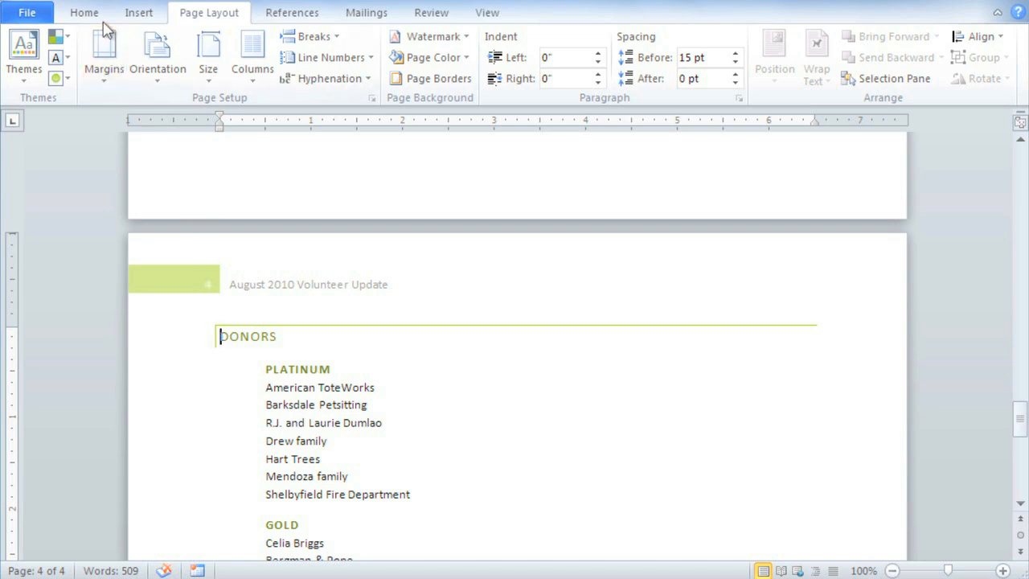
pyautogui.click(83, 13)
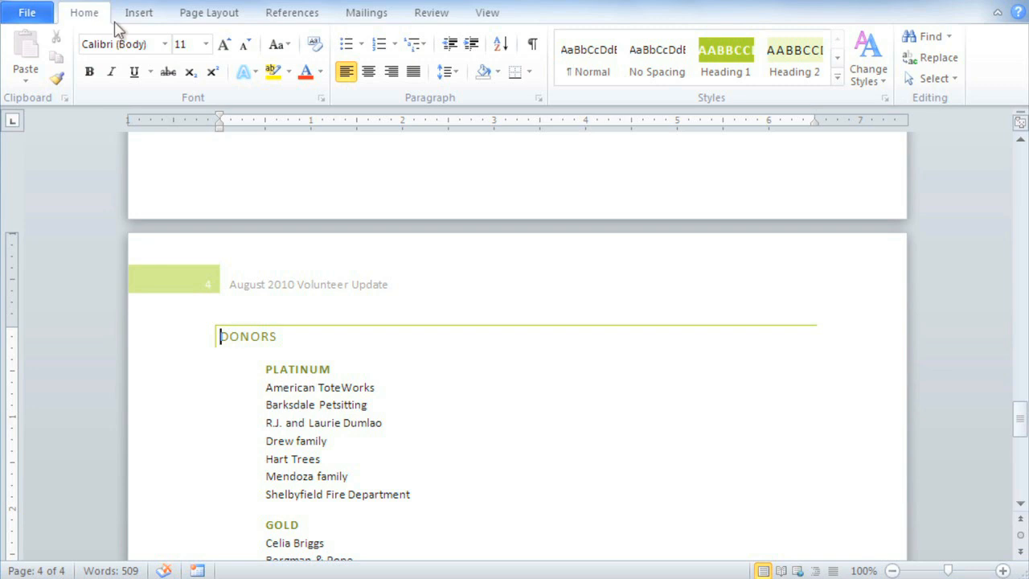
pyautogui.moveTo(532, 45)
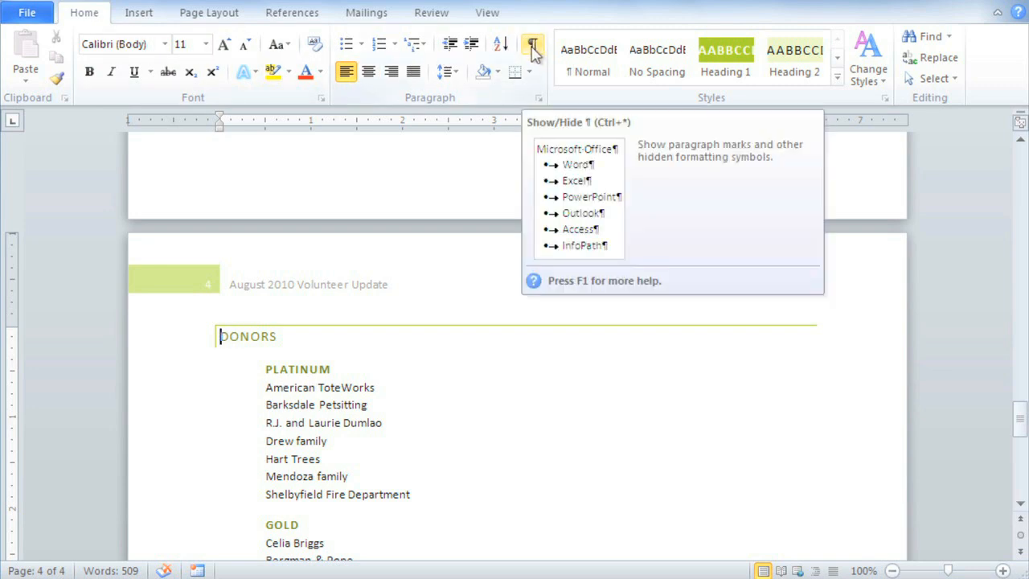
pyautogui.click(532, 45)
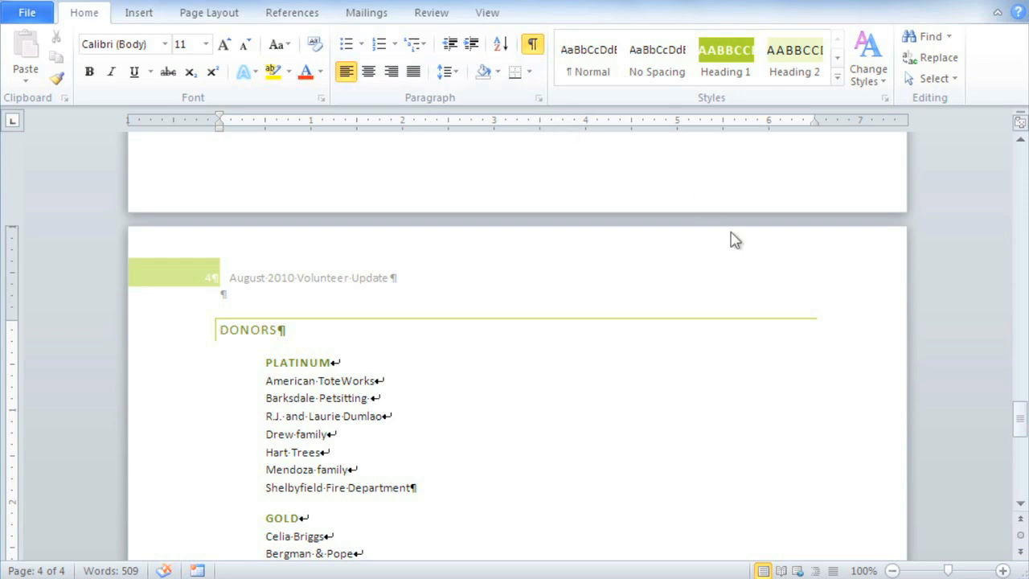
pyautogui.scroll(3)
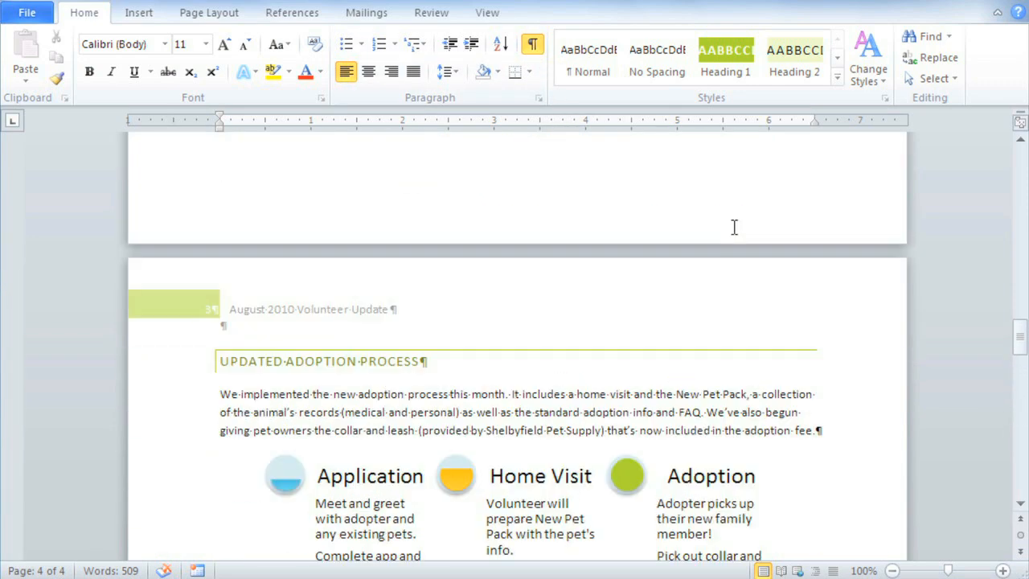